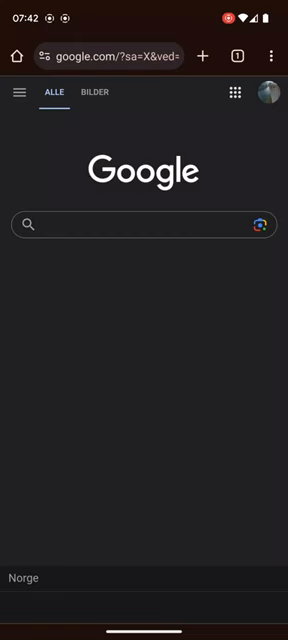
Search Google for 'youtube'
text(youtube)
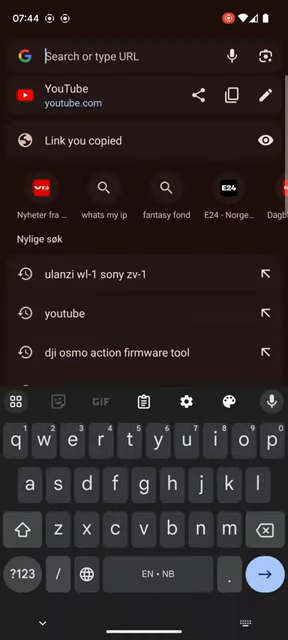
Enter the address youtube.com/channel/UC/livestreaming in Chrome
text(youtube.com/channel/UC/livestreaming)
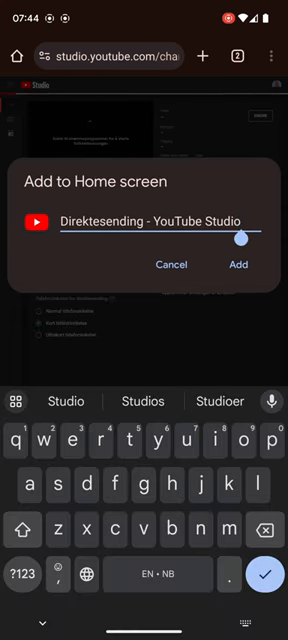
Add the Direktesending shortcut to the home screen, then append '2' to a second shortcut's name
click(237, 264)
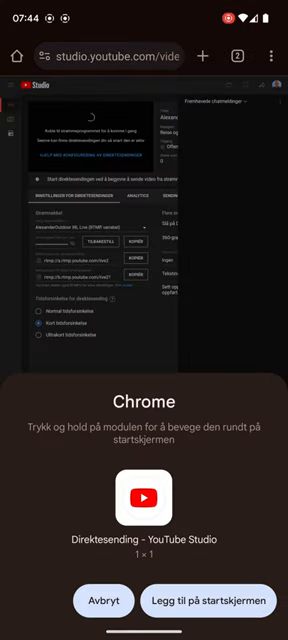
click(102, 600)
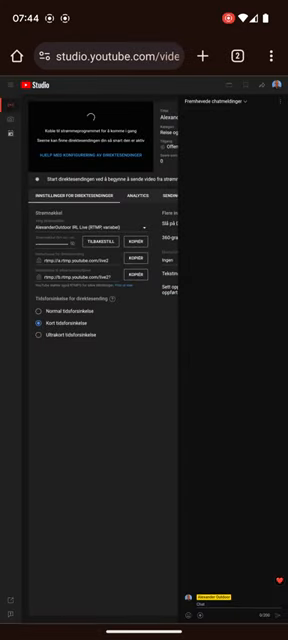
click(277, 55)
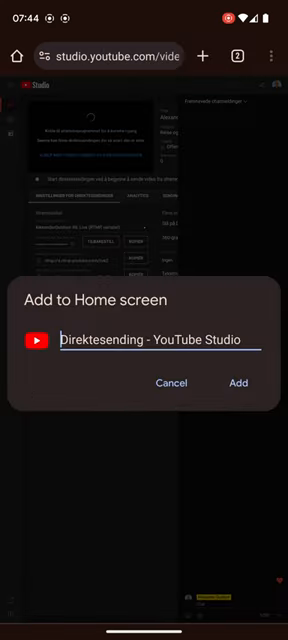
click(150, 339)
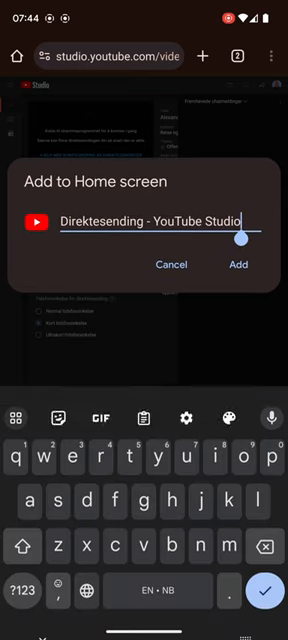
text(2)
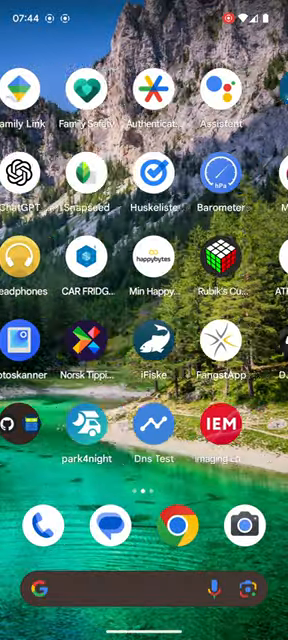
Swipe through home screen pages and return Home to view both Direktesending icons
scroll(left, 3)
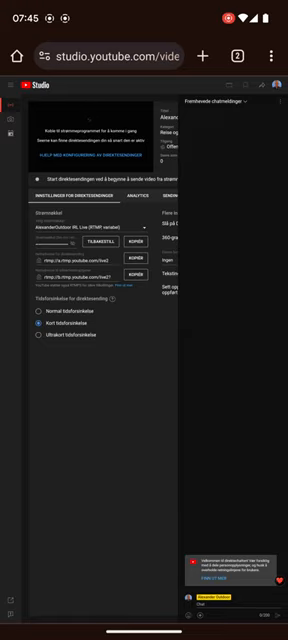
key(home)
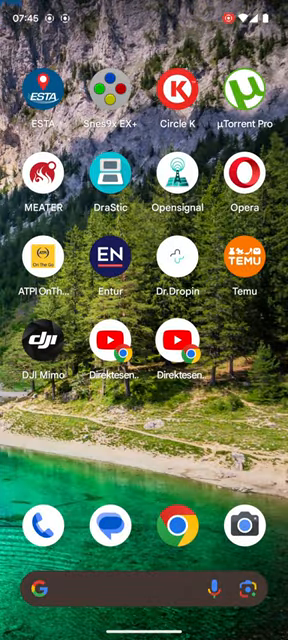